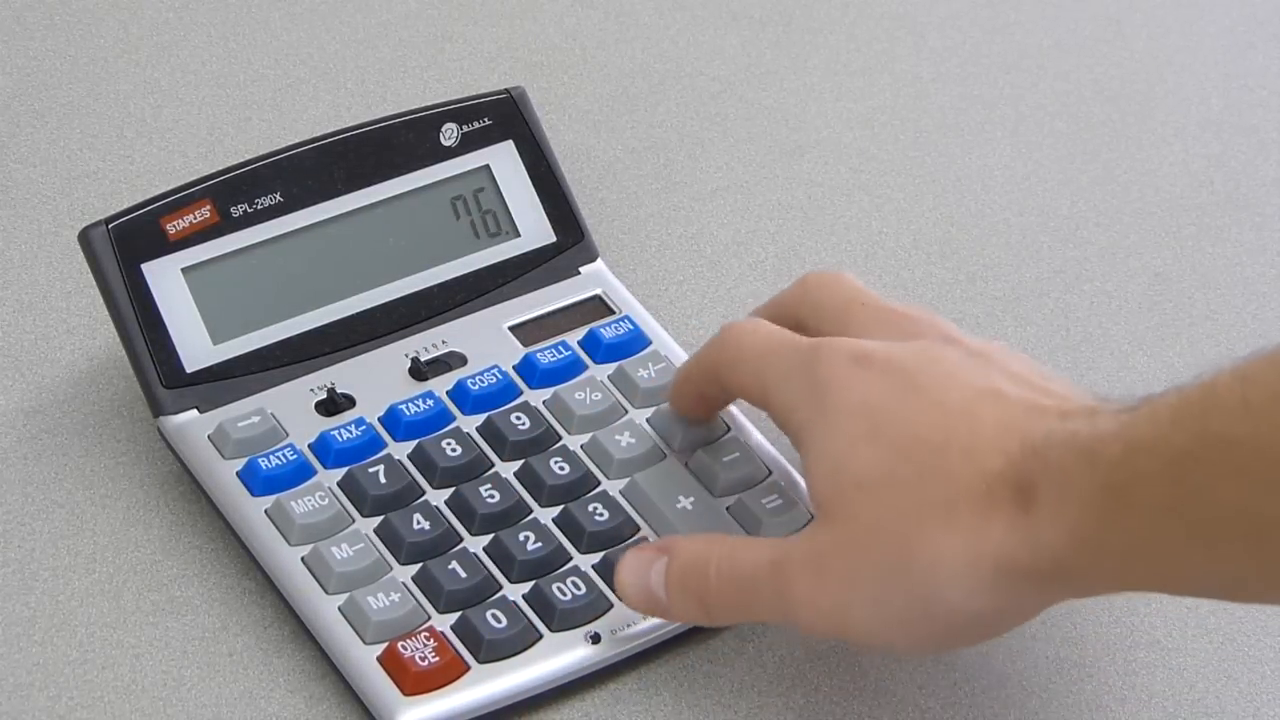
click(605, 543)
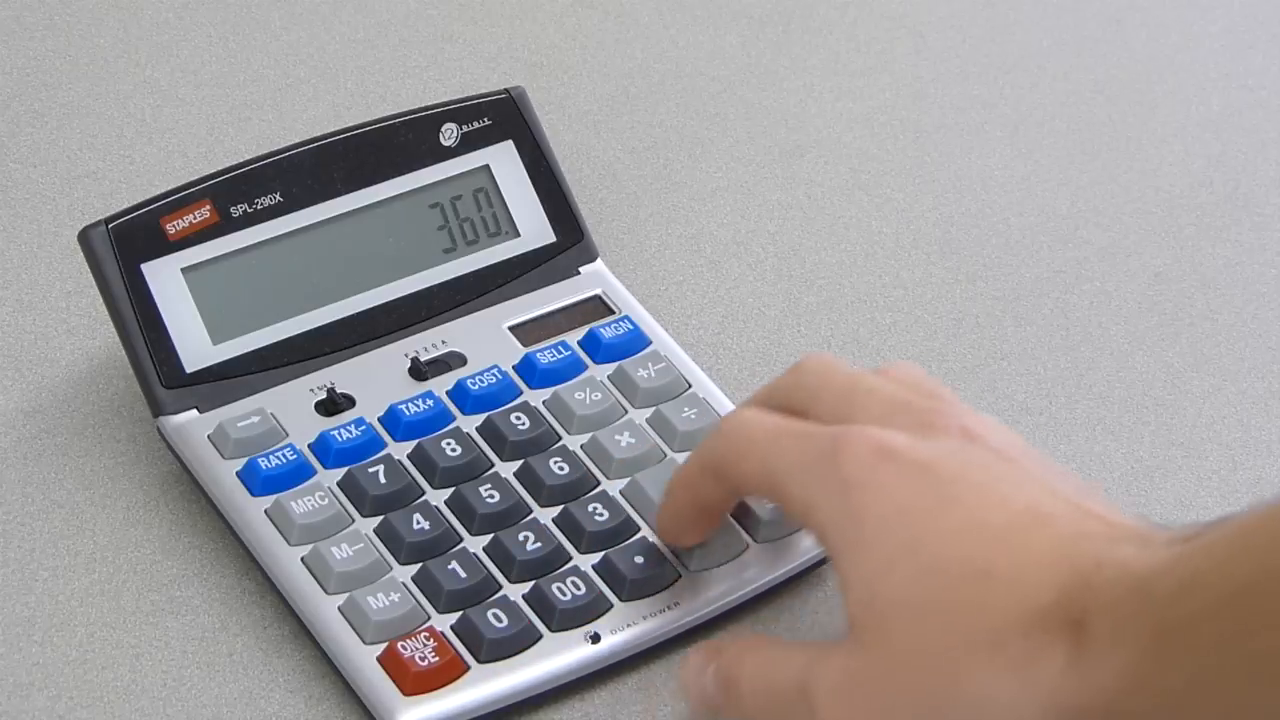